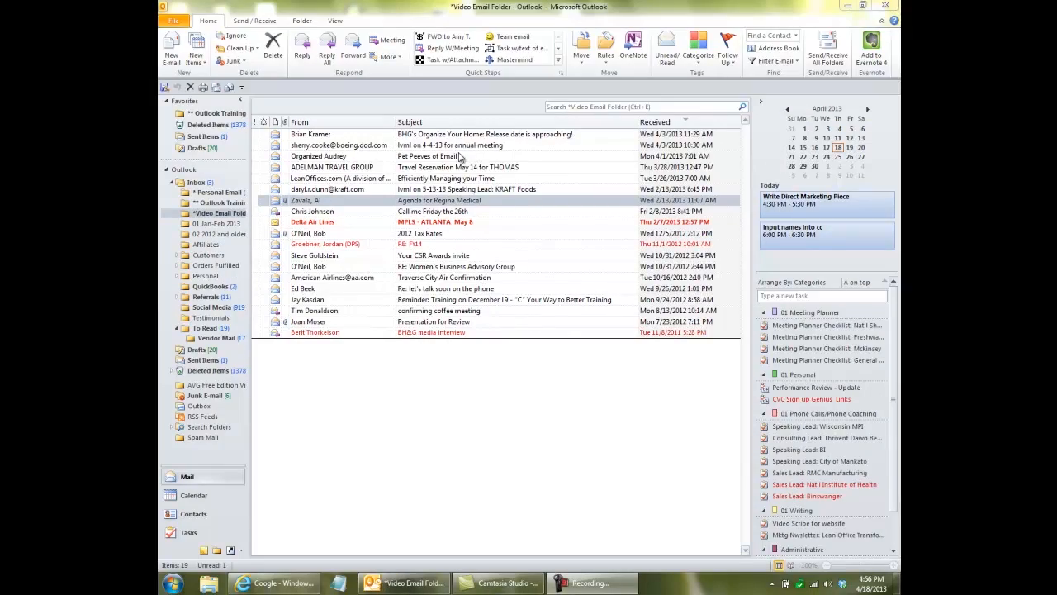
{"action": "mouse_move", "coordinate": [367, 261]}
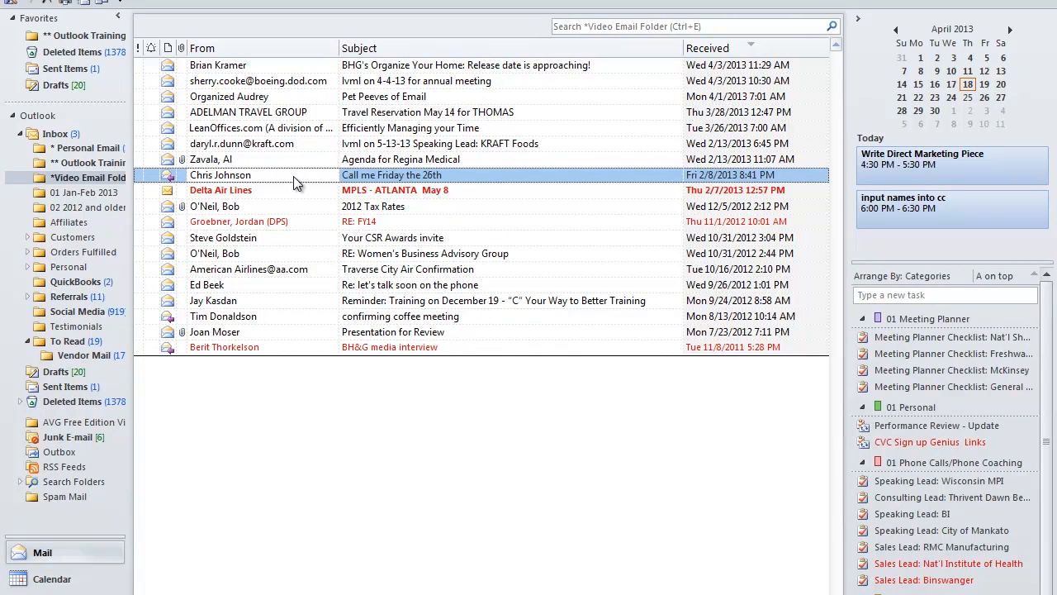
{"action": "mouse_move", "coordinate": [291, 189]}
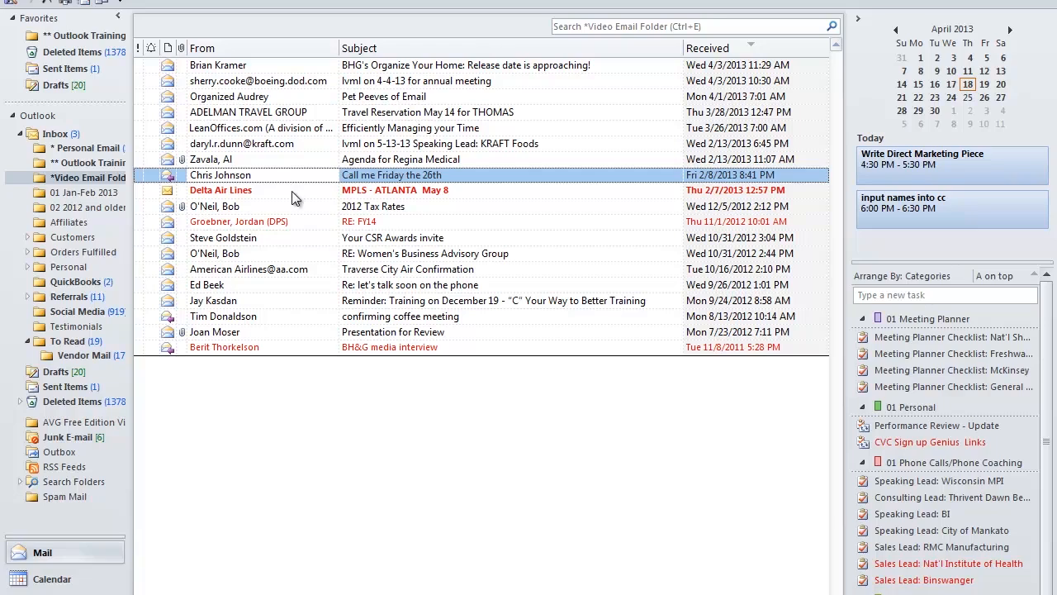
{"action": "mouse_move", "coordinate": [314, 186]}
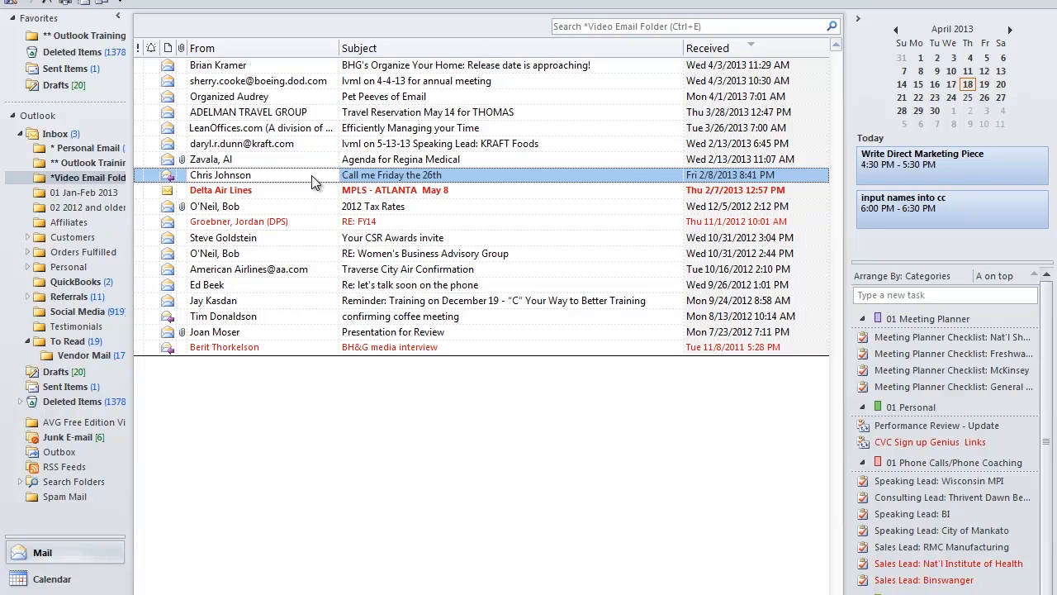
{"action": "mouse_move", "coordinate": [308, 180]}
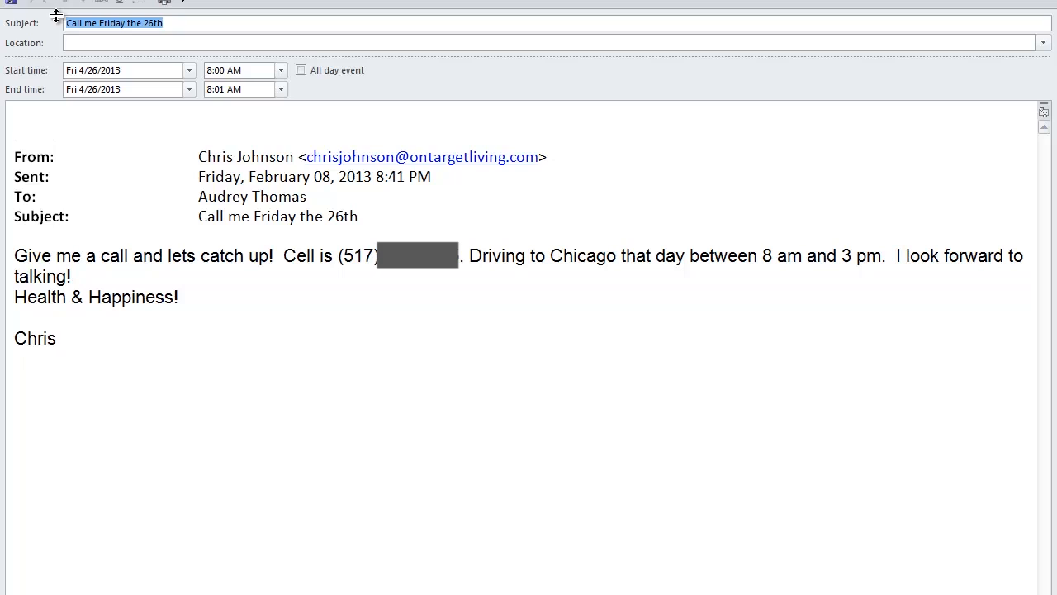
{"action": "type", "text": "Call Chris John"}
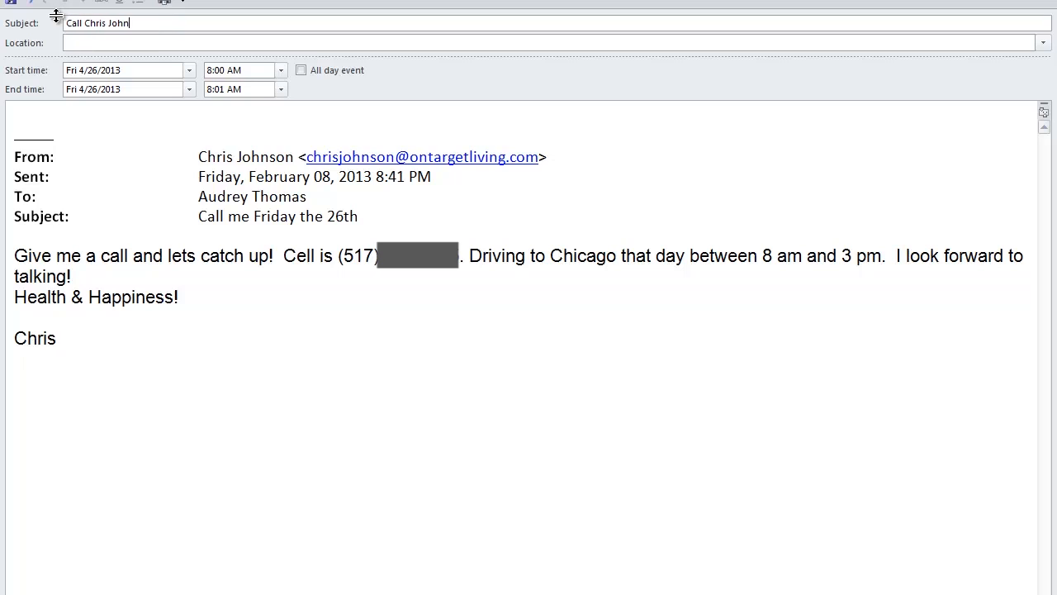
{"action": "type", "text": "son"}
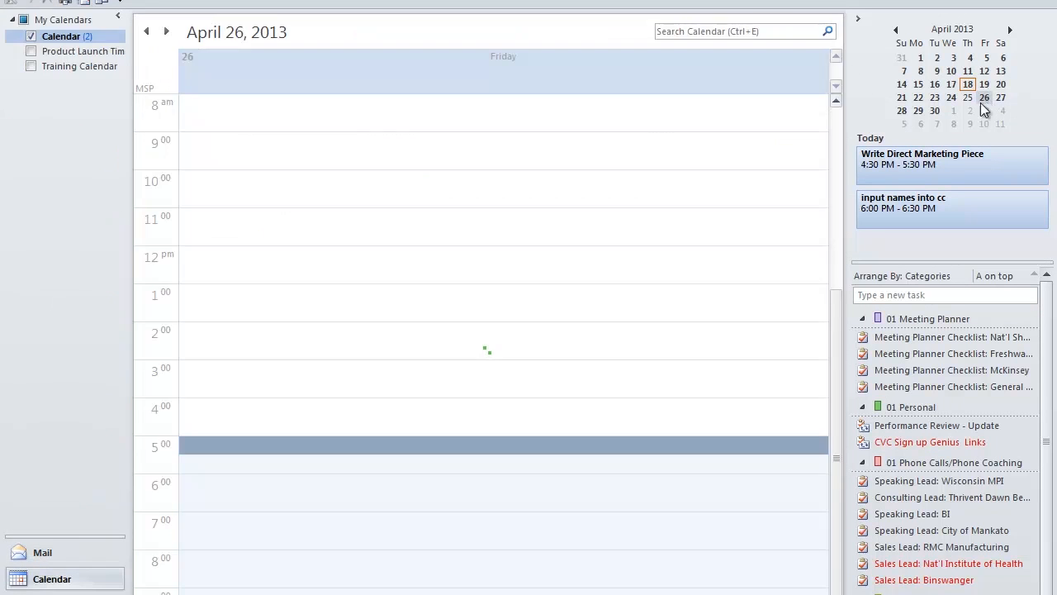
{"action": "scroll", "scroll_direction": "up", "scroll_amount": 3}
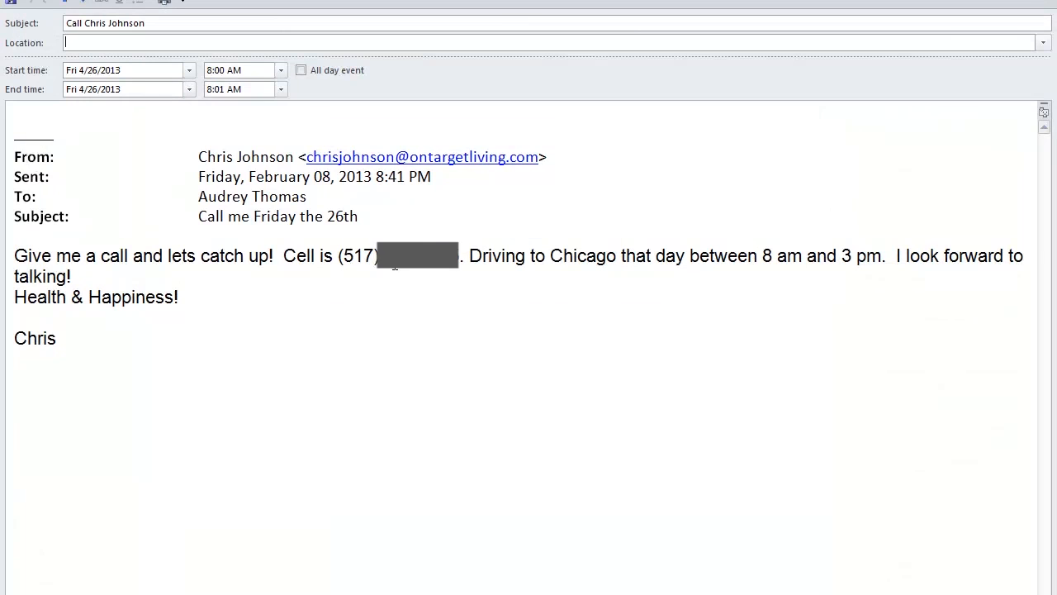
{"action": "mouse_move", "coordinate": [784, 267]}
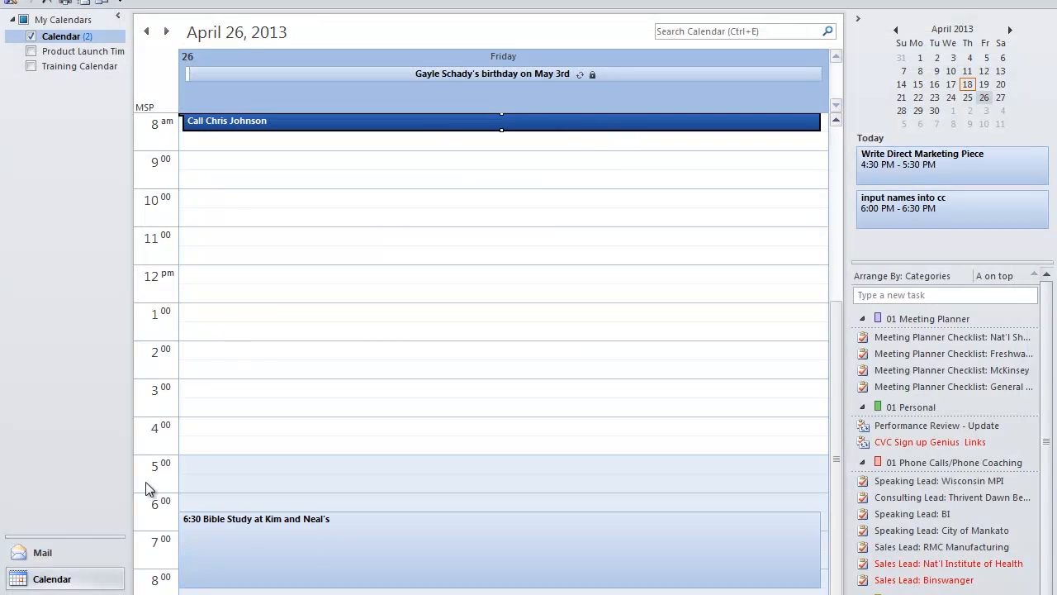
{"action": "left_click", "coordinate": [41, 552]}
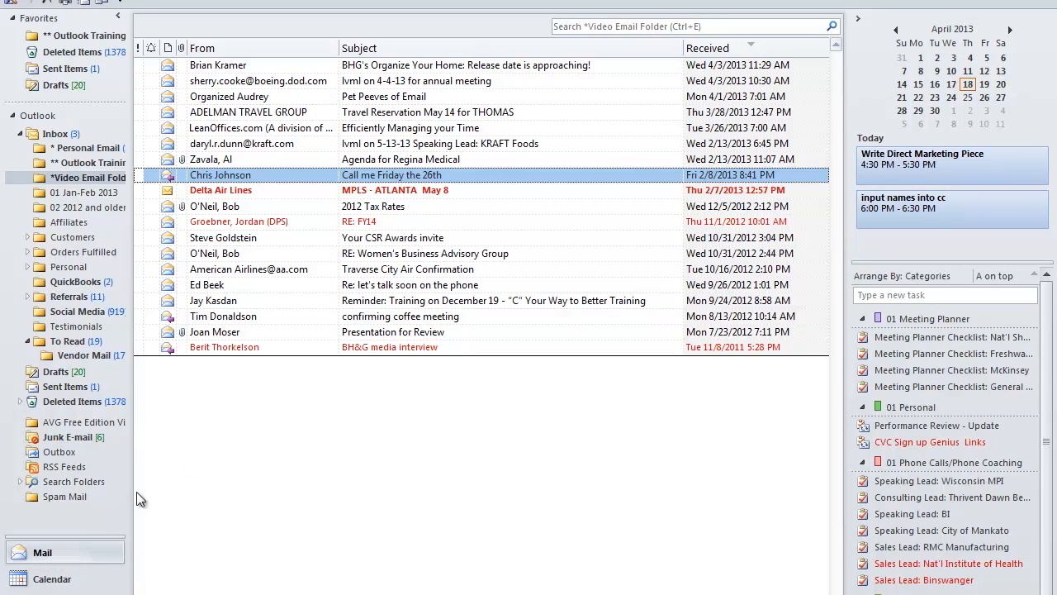
{"action": "mouse_move", "coordinate": [247, 393]}
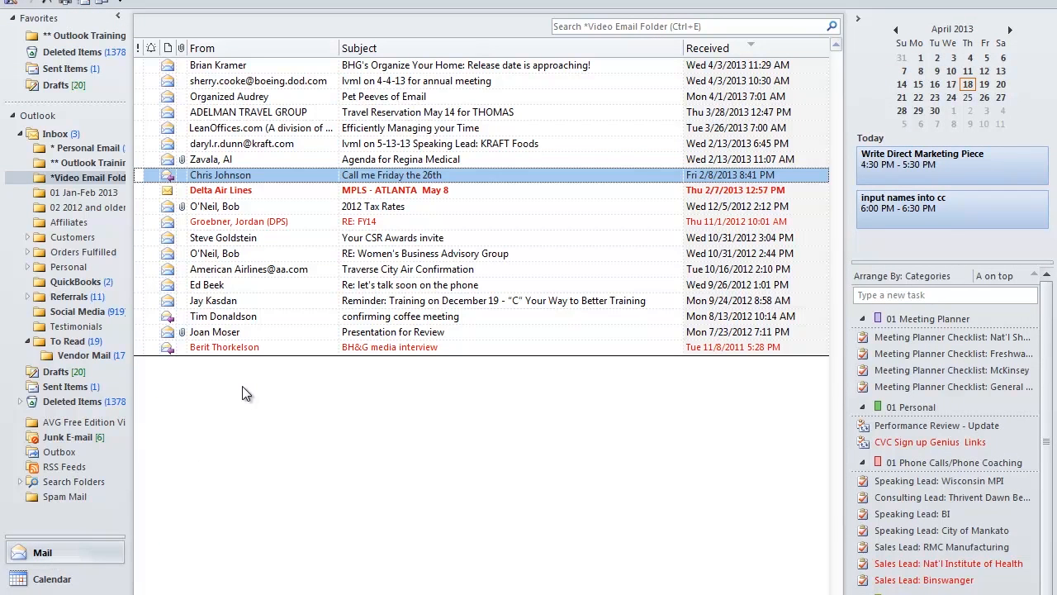
{"action": "mouse_move", "coordinate": [323, 181]}
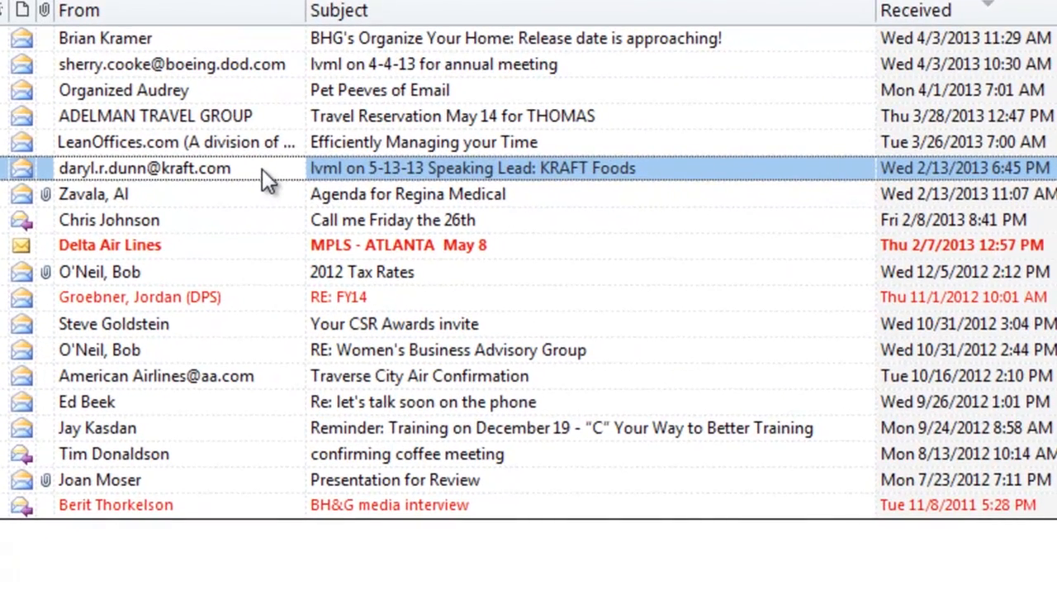
{"action": "mouse_move", "coordinate": [312, 181]}
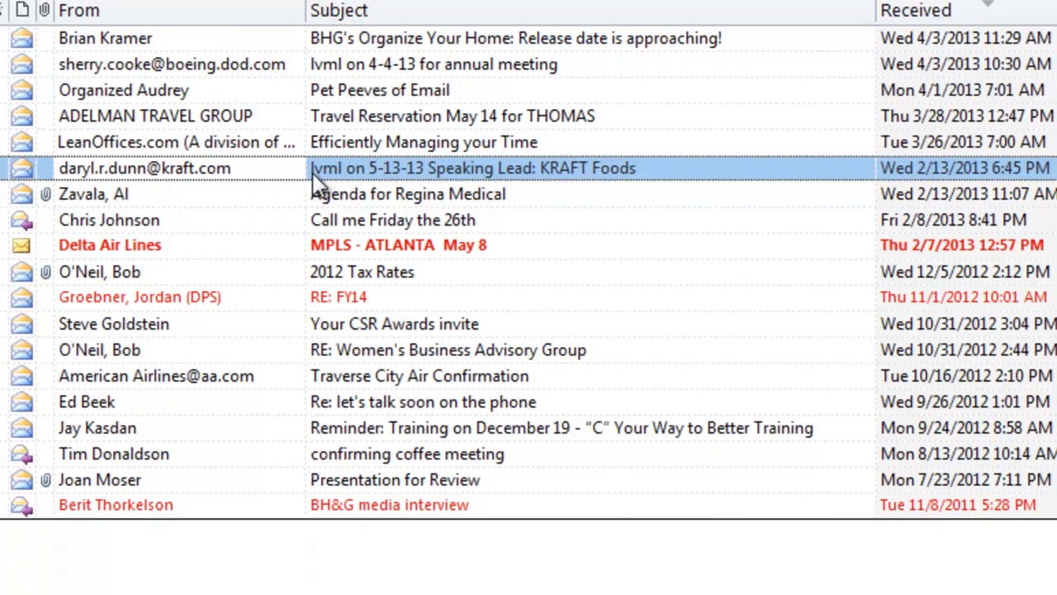
{"action": "mouse_move", "coordinate": [355, 195]}
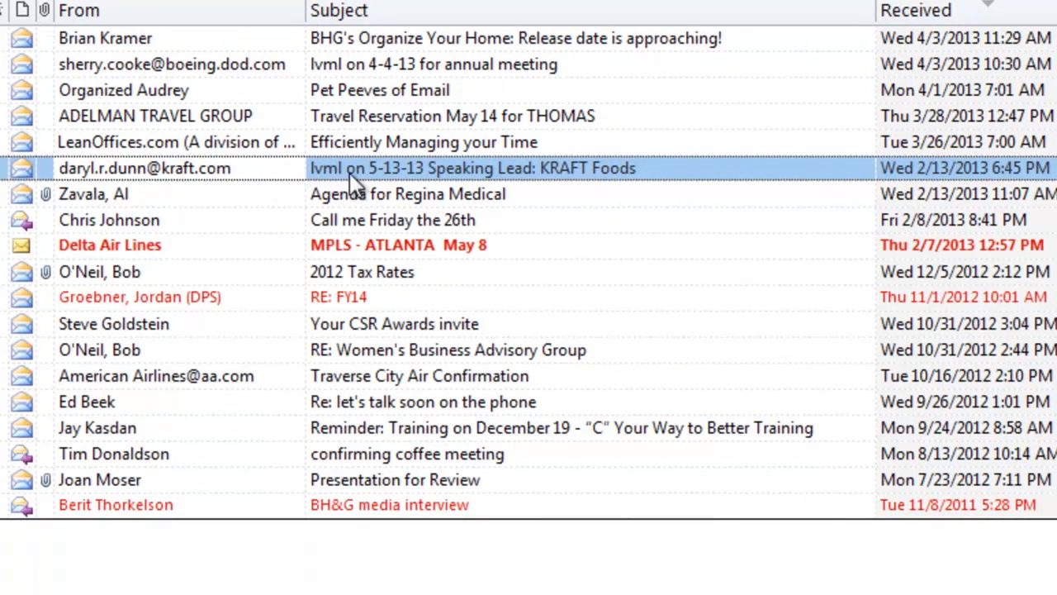
{"action": "mouse_move", "coordinate": [388, 180]}
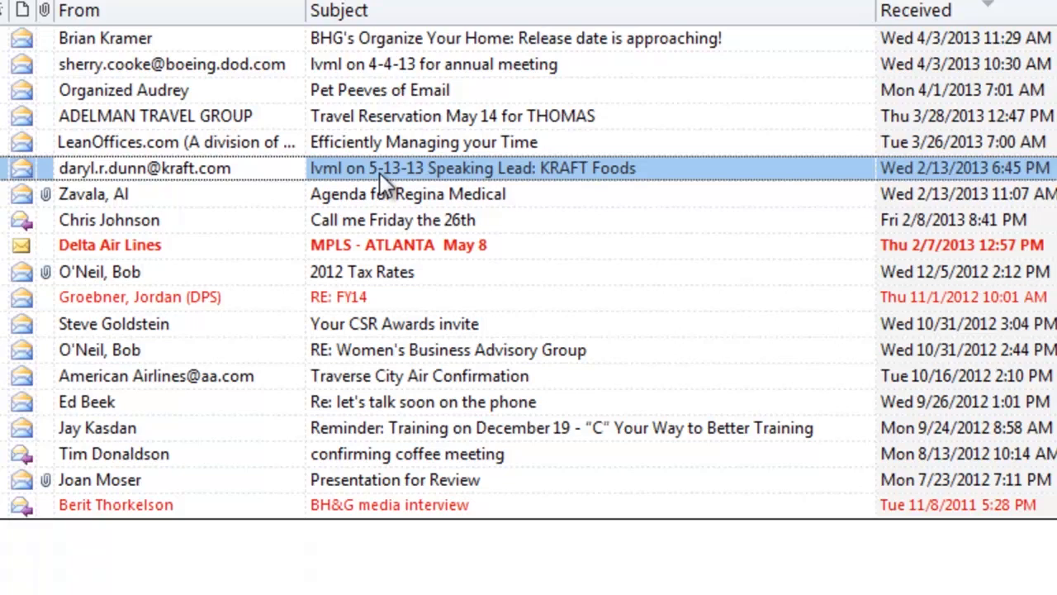
{"action": "mouse_move", "coordinate": [274, 182]}
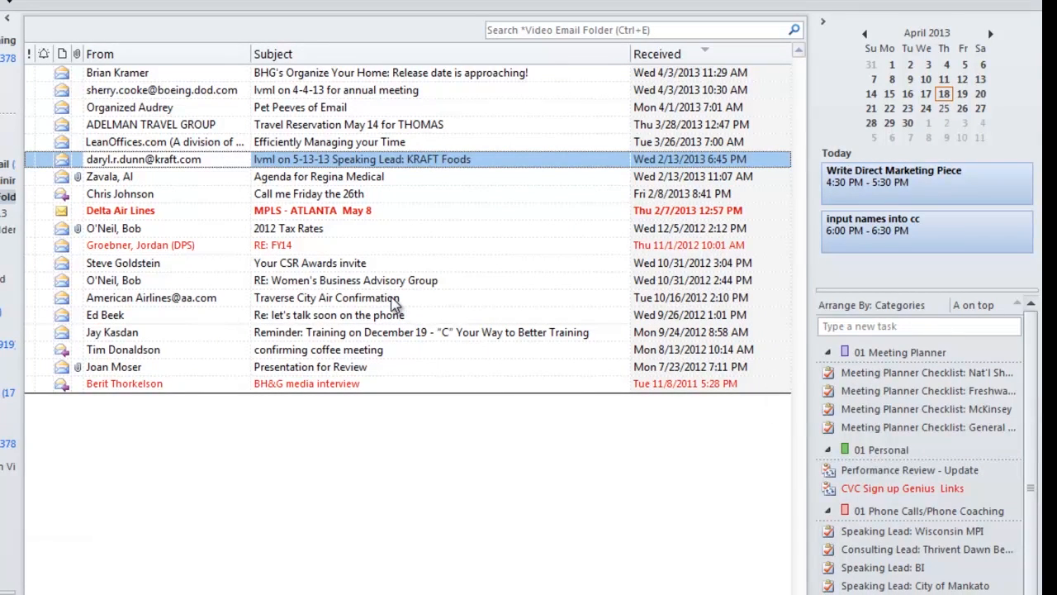
{"action": "mouse_move", "coordinate": [929, 427]}
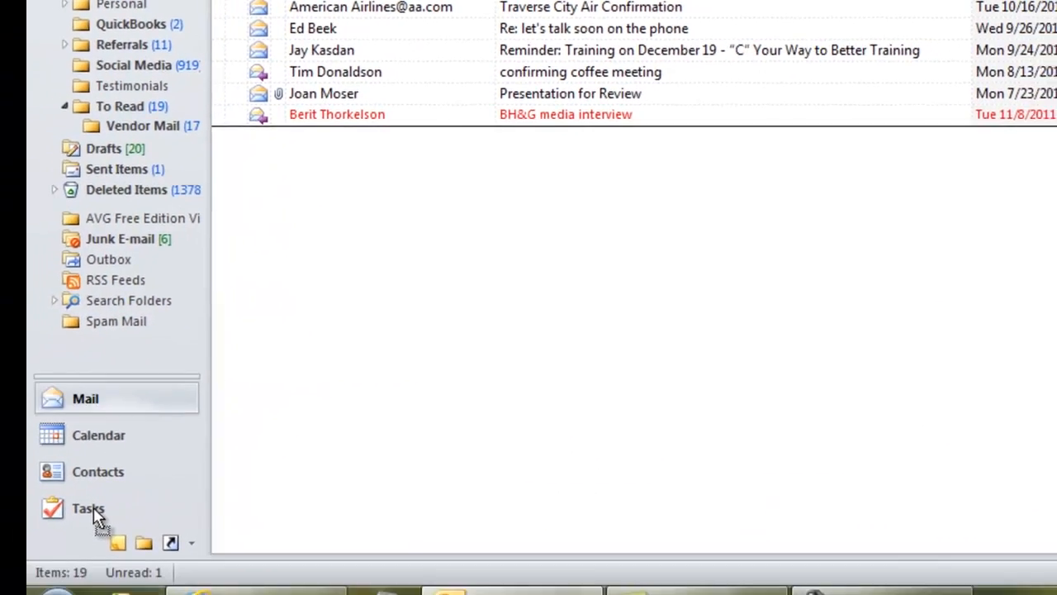
Drop the KRAFT Foods Speaking Lead email onto Tasks to create a new task.
{"action": "left_click", "coordinate": [87, 509]}
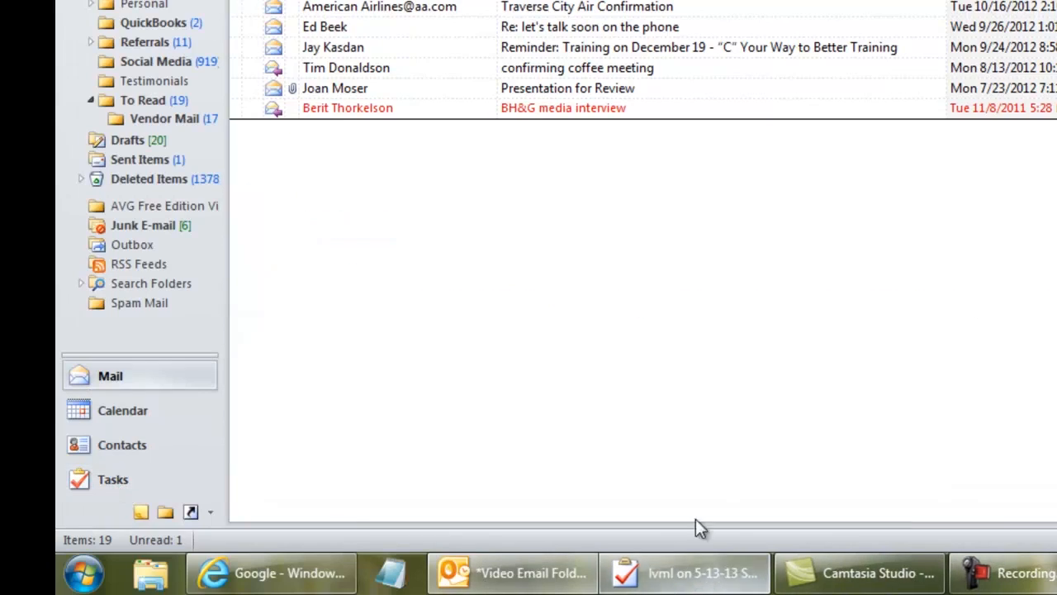
{"action": "left_click", "coordinate": [492, 572]}
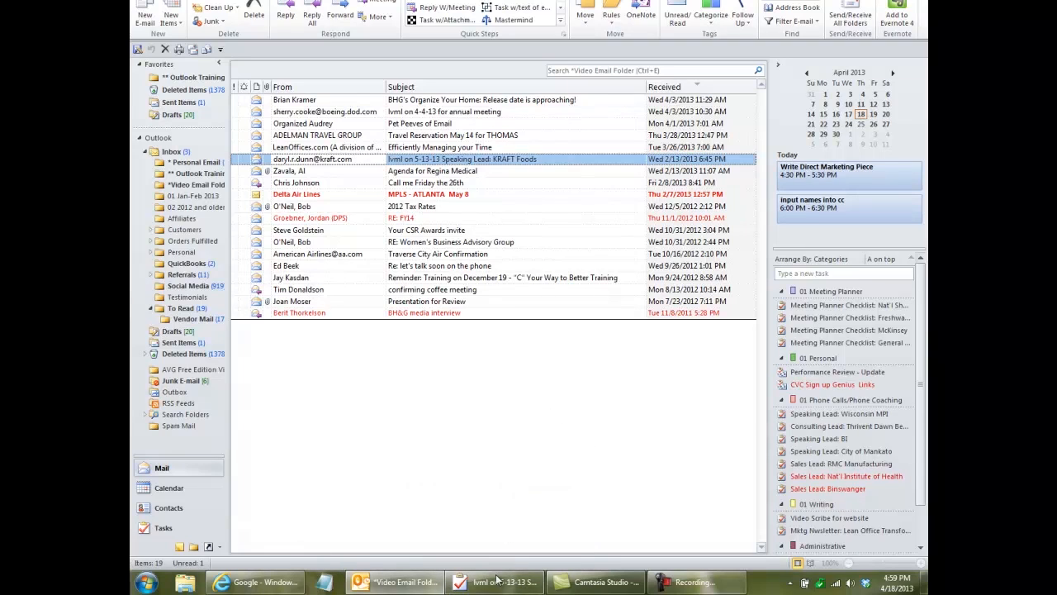
Rename the task 'Speaking Lead: KRAFT Foods', set its date to May 21, 2013, and save it.
{"action": "double_click", "coordinate": [463, 158]}
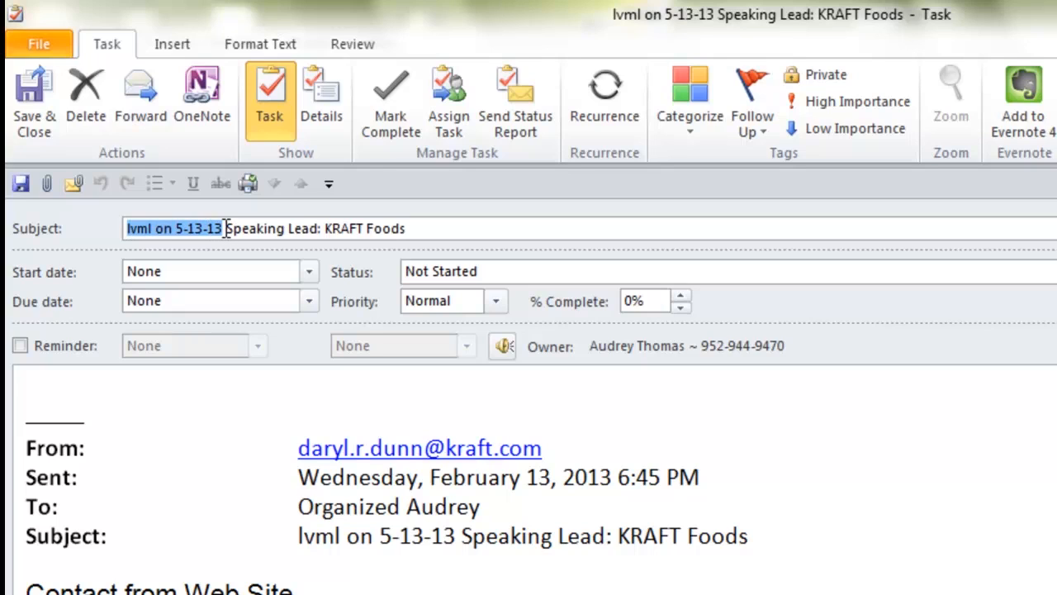
{"action": "key", "text": "Delete"}
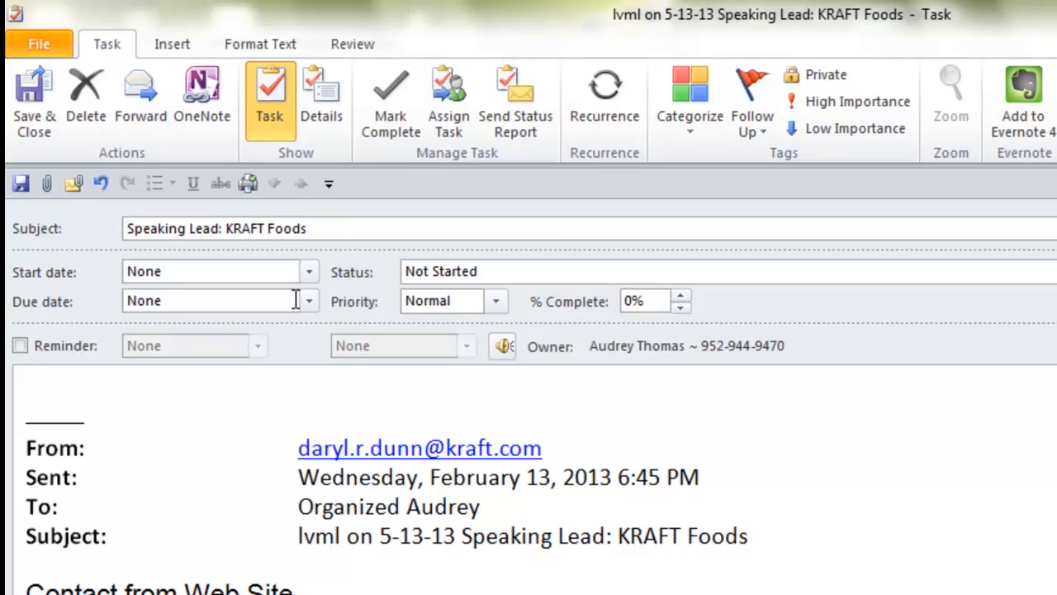
{"action": "left_click", "coordinate": [307, 301]}
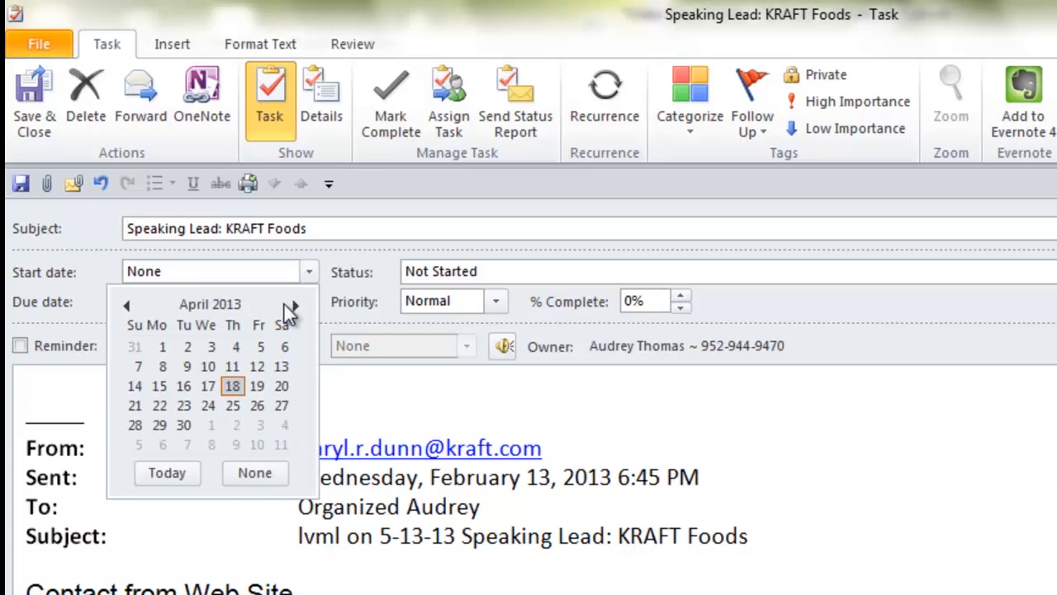
{"action": "left_click", "coordinate": [294, 304]}
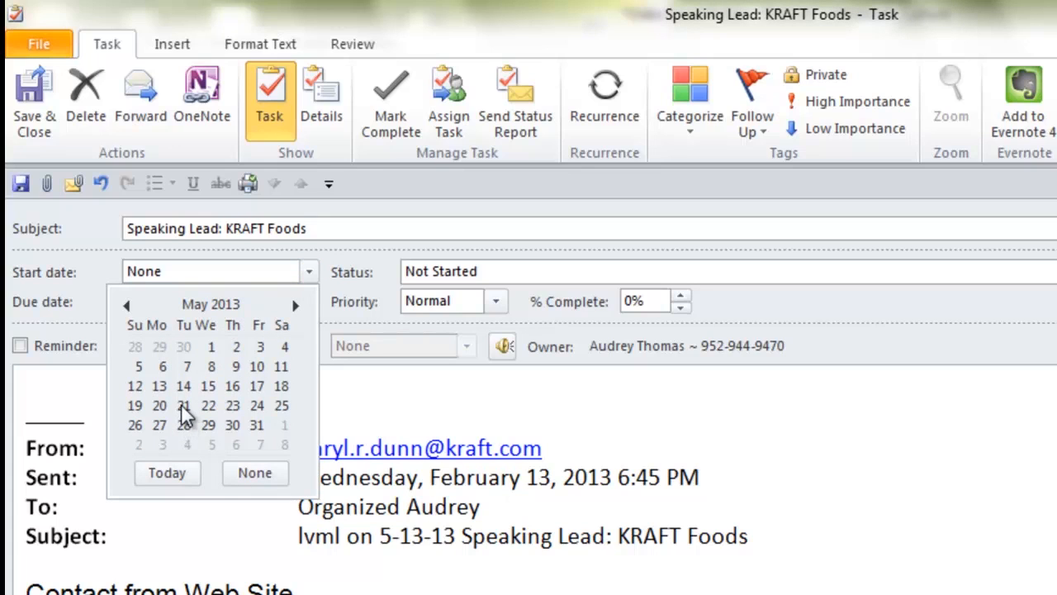
{"action": "left_click", "coordinate": [184, 405]}
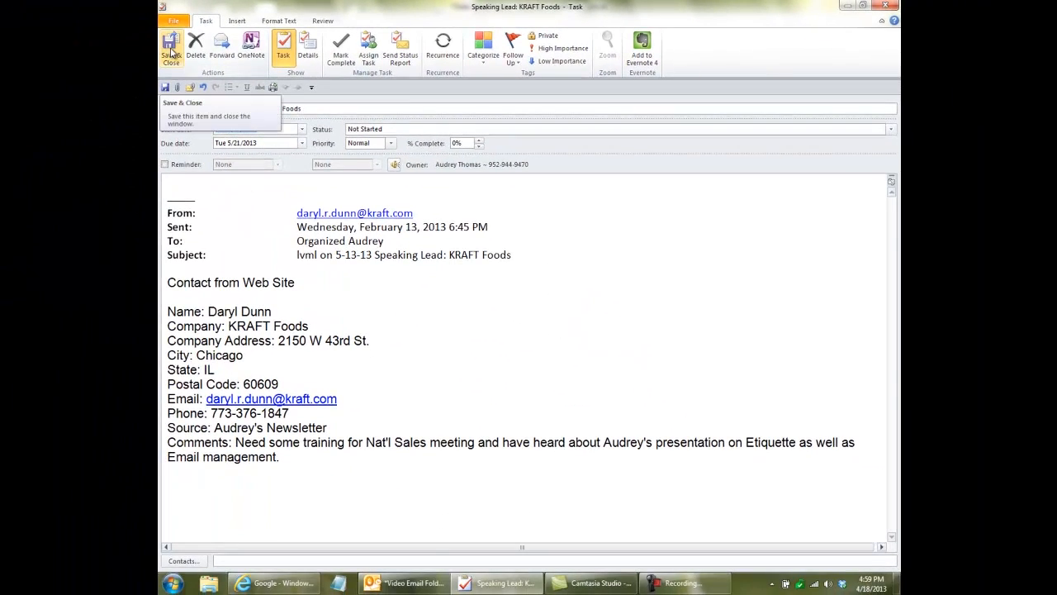
{"action": "left_click", "coordinate": [172, 48]}
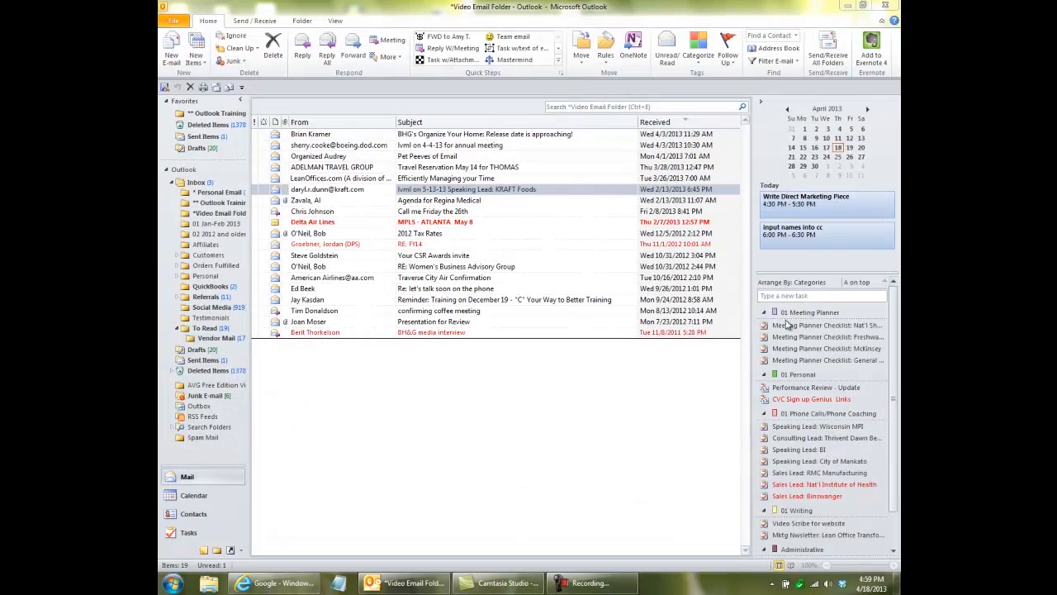
{"action": "mouse_move", "coordinate": [785, 473]}
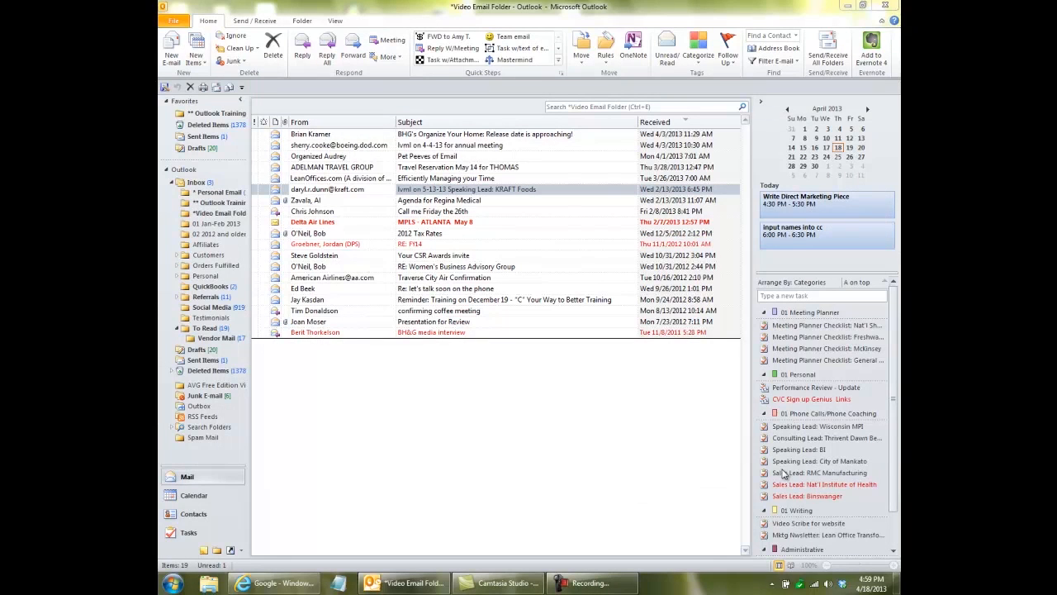
{"action": "mouse_move", "coordinate": [583, 463]}
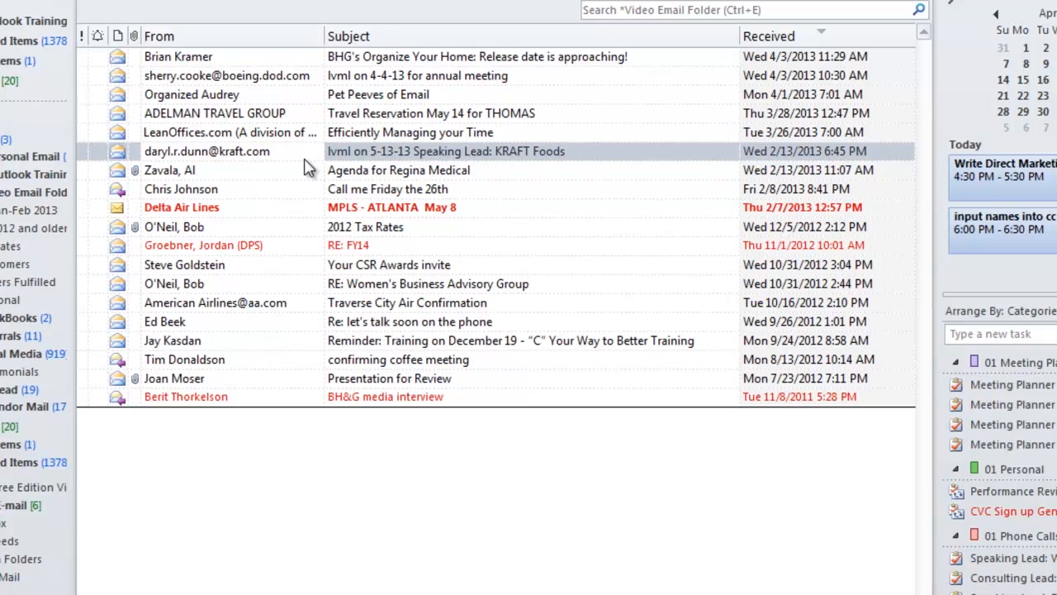
{"action": "mouse_move", "coordinate": [263, 168]}
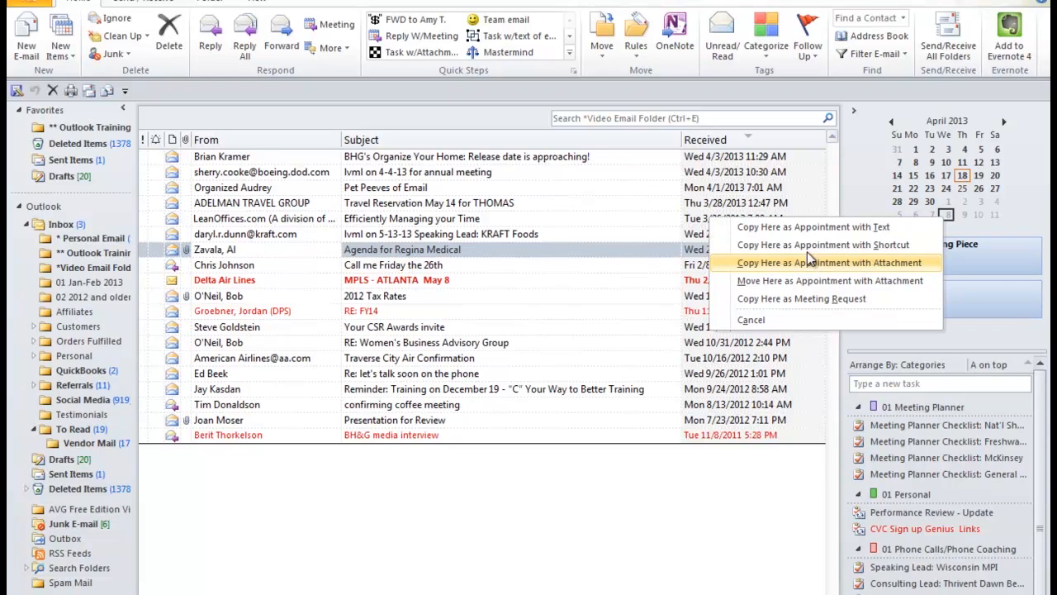
{"action": "mouse_move", "coordinate": [812, 227]}
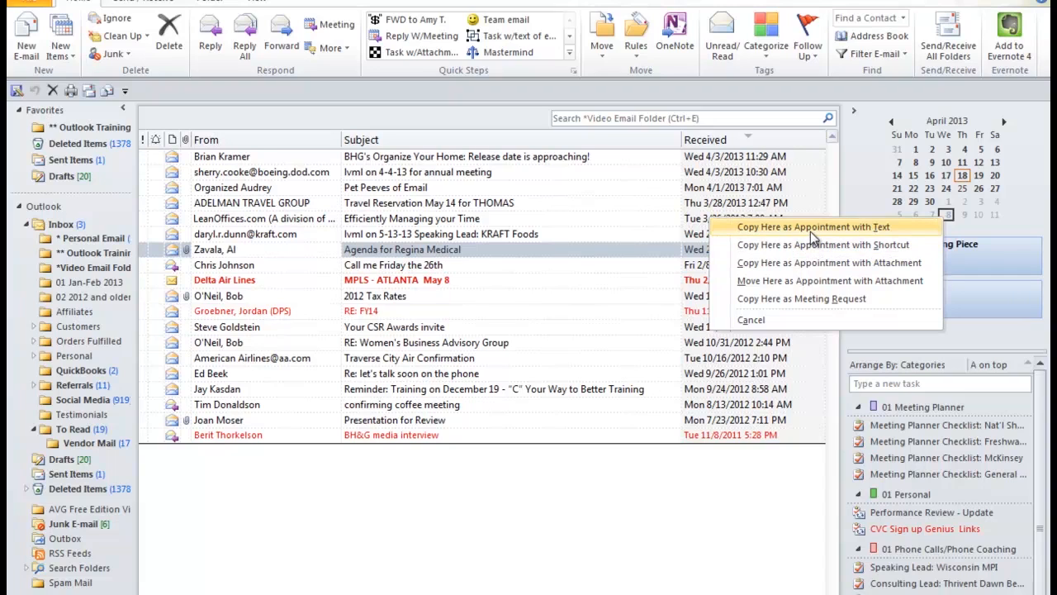
{"action": "mouse_move", "coordinate": [801, 297]}
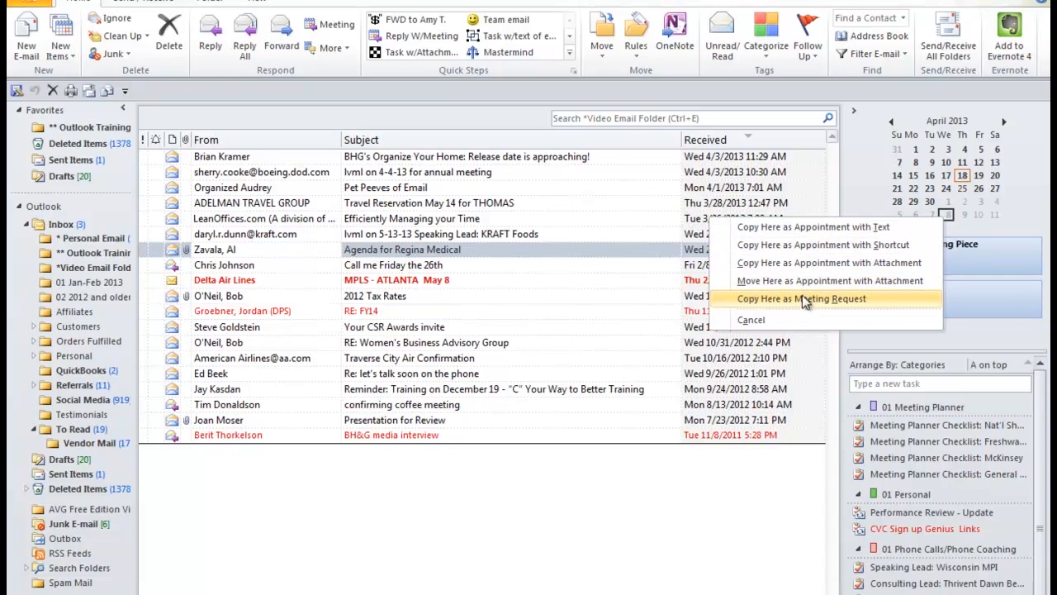
{"action": "mouse_move", "coordinate": [826, 263]}
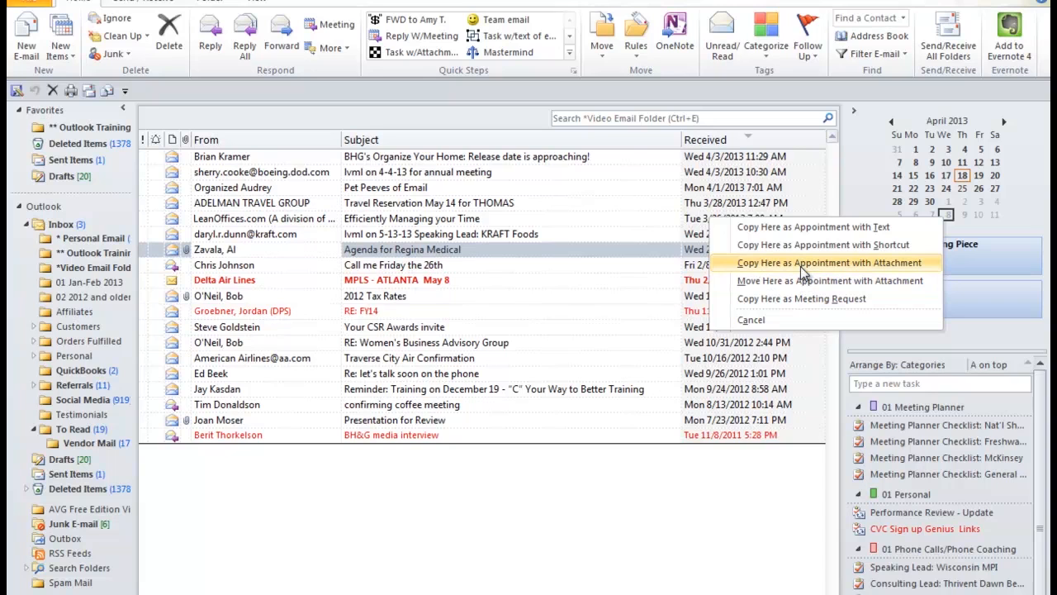
Copy the Agenda for Regina Medical email to Wed 5/8/2013 as an appointment with attachment.
{"action": "left_click", "coordinate": [829, 263]}
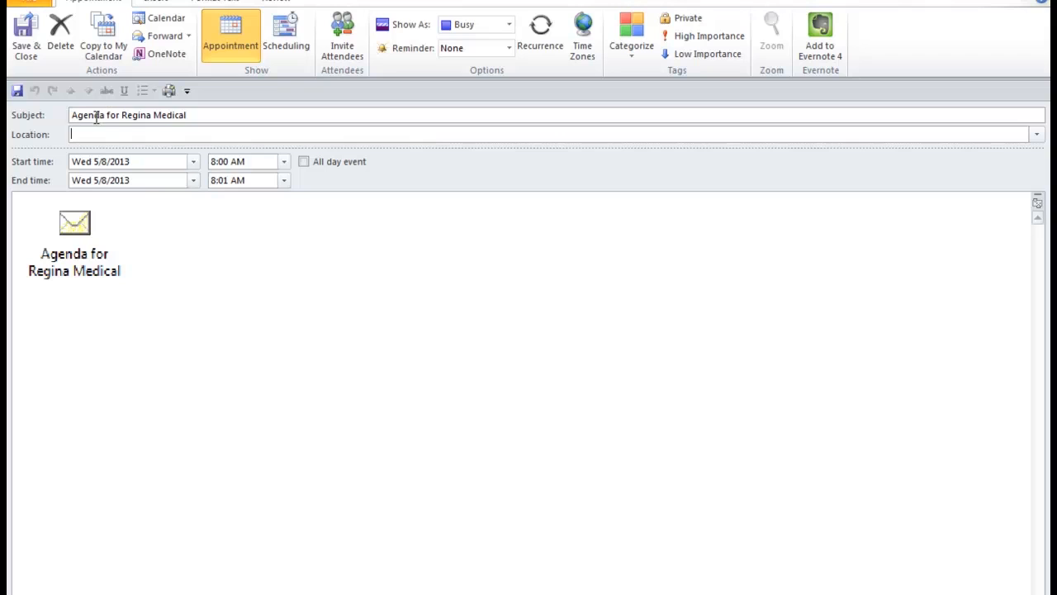
Set the appointment's start time to 10:00 AM on Wed 5/8/2013 and save it.
{"action": "left_click", "coordinate": [284, 162]}
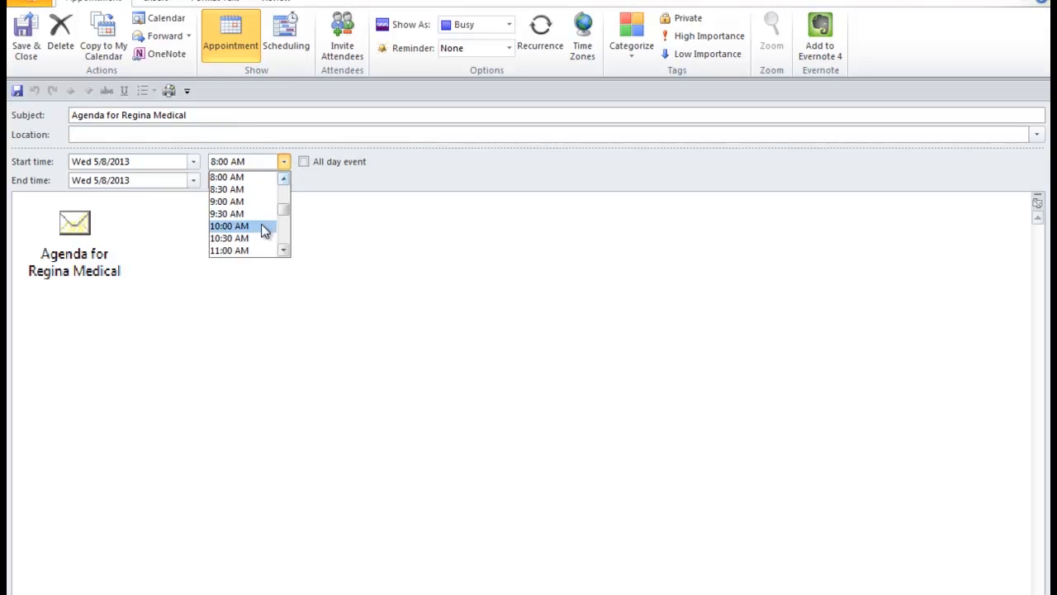
{"action": "left_click", "coordinate": [230, 224]}
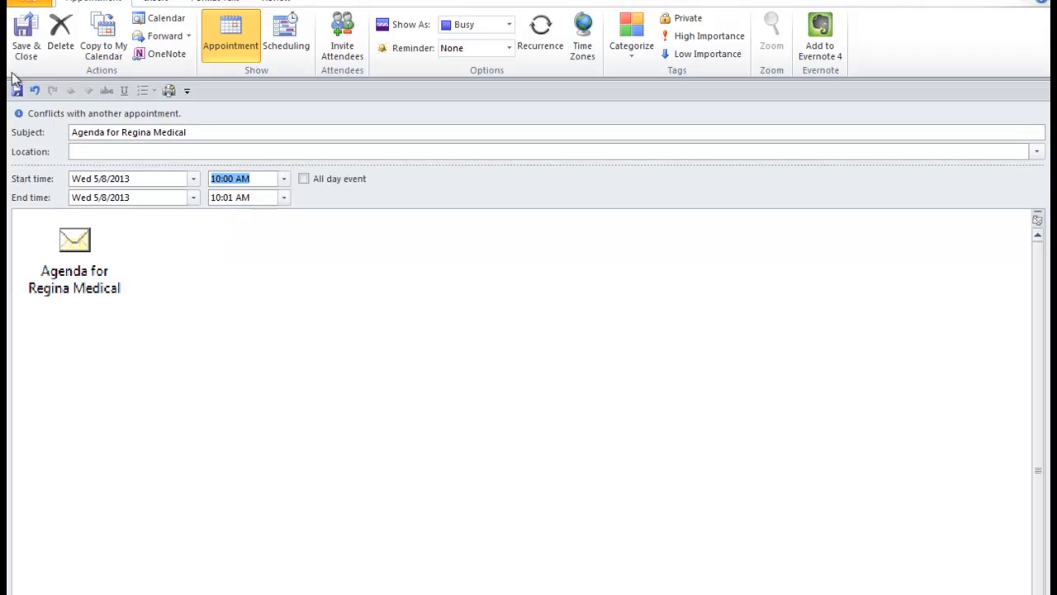
{"action": "left_click", "coordinate": [24, 35]}
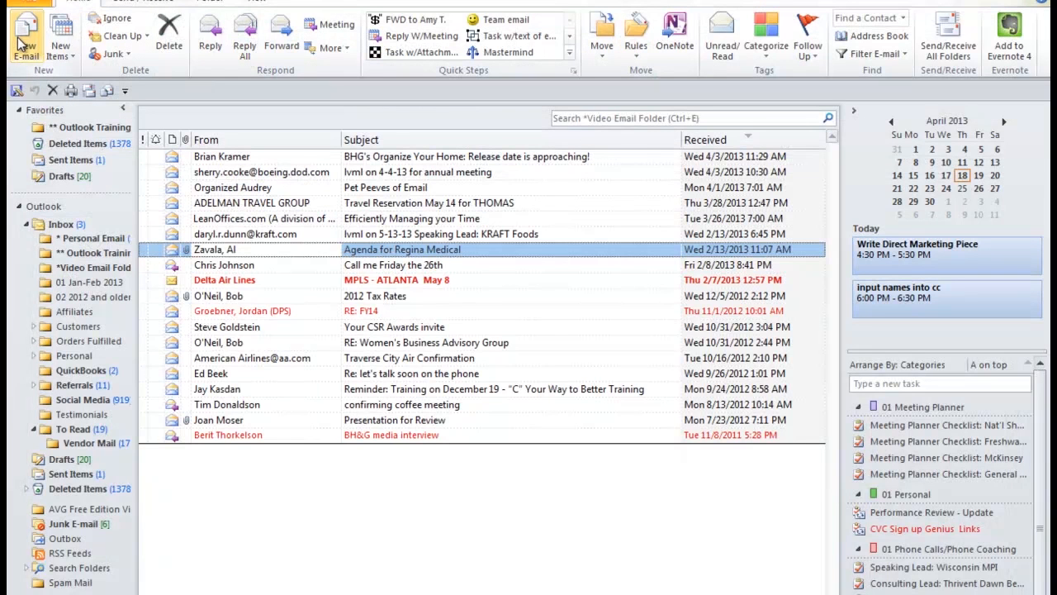
{"action": "left_click", "coordinate": [973, 121]}
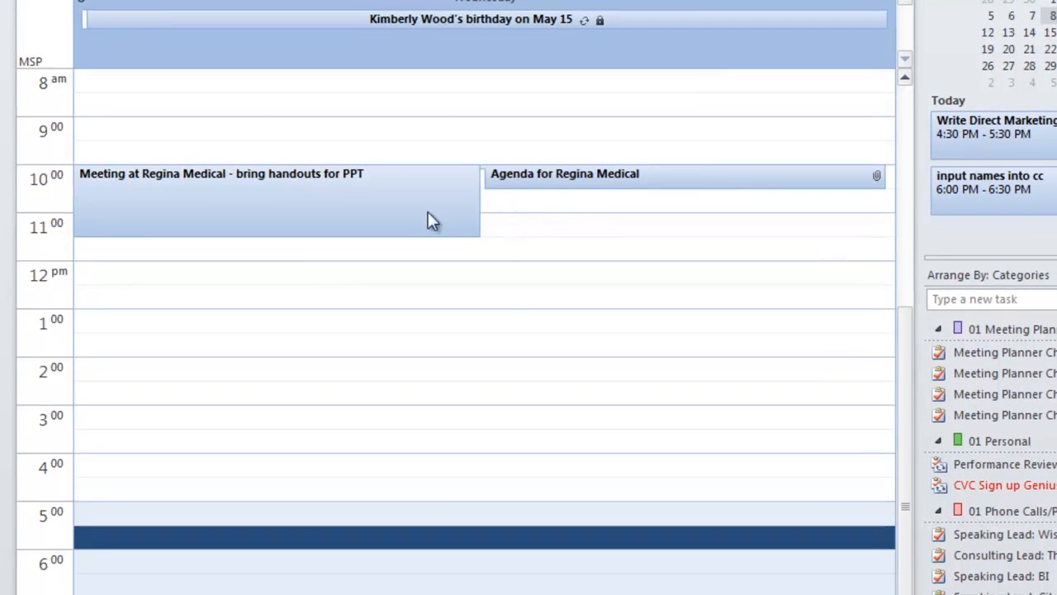
{"action": "mouse_move", "coordinate": [141, 194]}
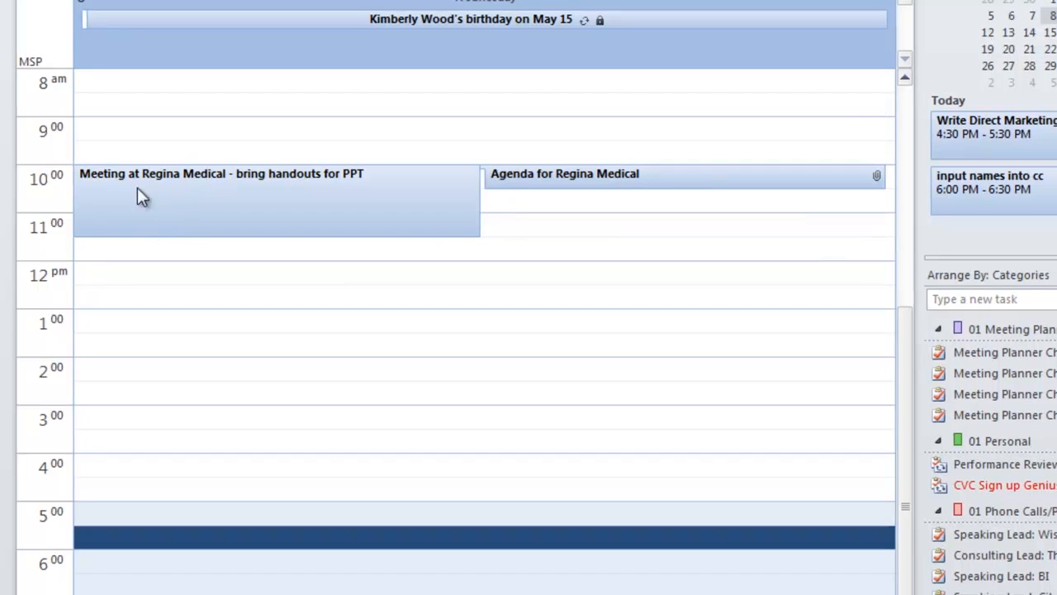
{"action": "mouse_move", "coordinate": [579, 183]}
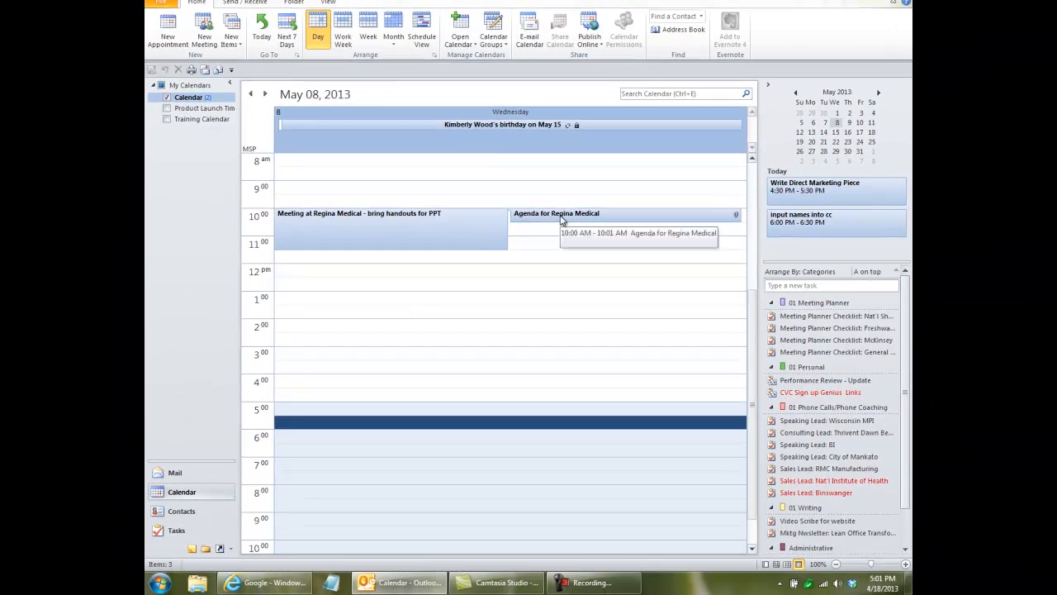
{"action": "double_click", "coordinate": [555, 214]}
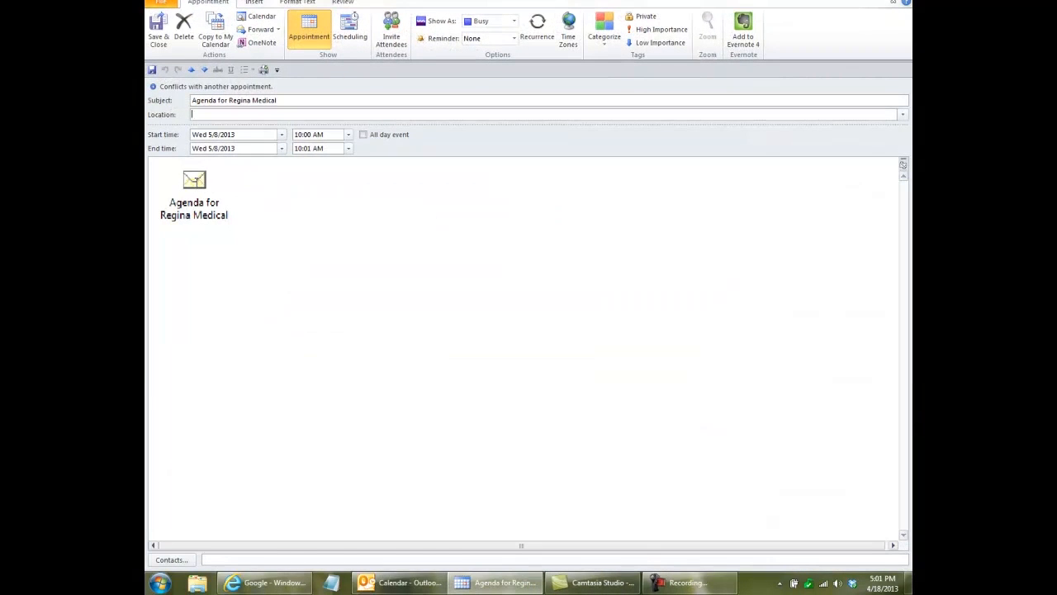
{"action": "double_click", "coordinate": [194, 190]}
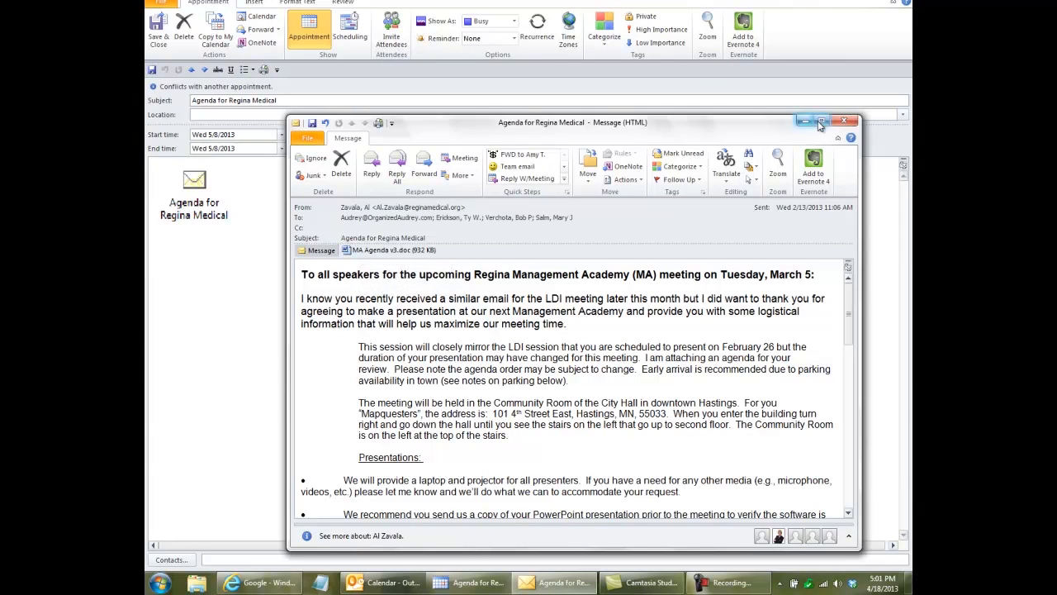
{"action": "left_click", "coordinate": [823, 122]}
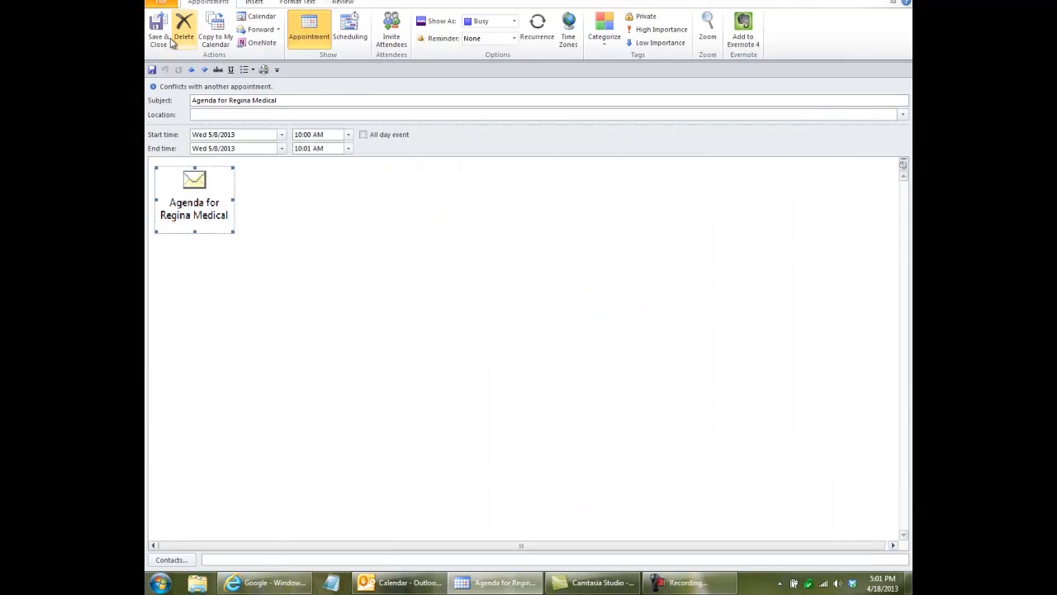
{"action": "left_click", "coordinate": [158, 30]}
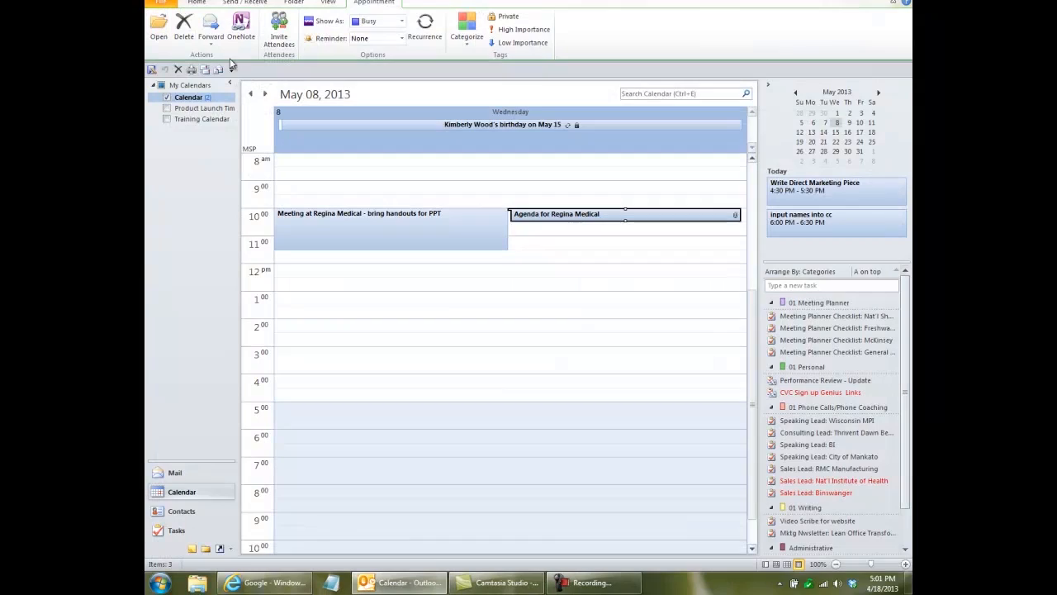
{"action": "left_click", "coordinate": [175, 473]}
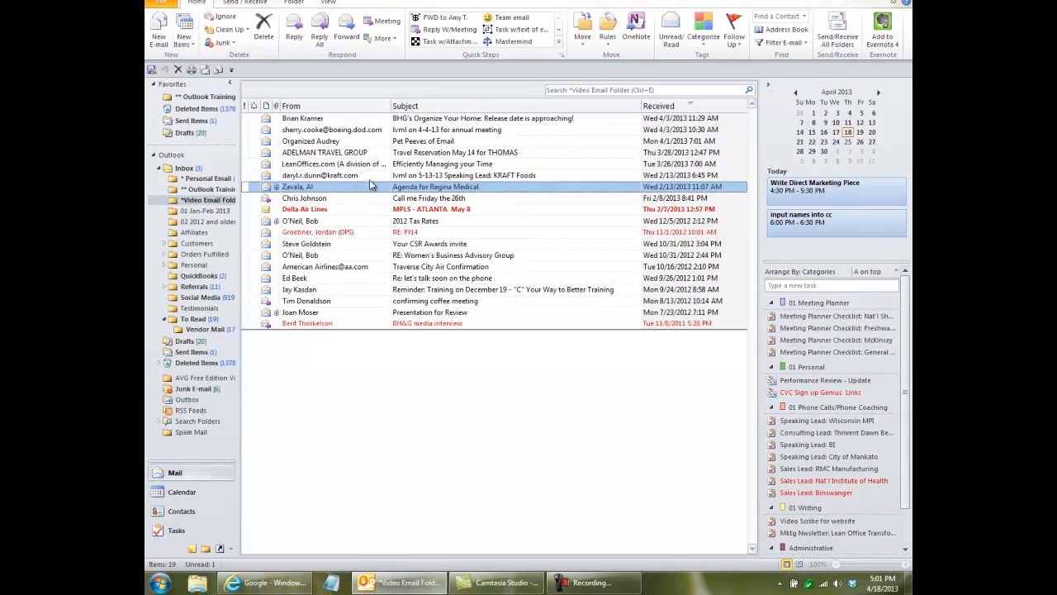
{"action": "mouse_move", "coordinate": [324, 194]}
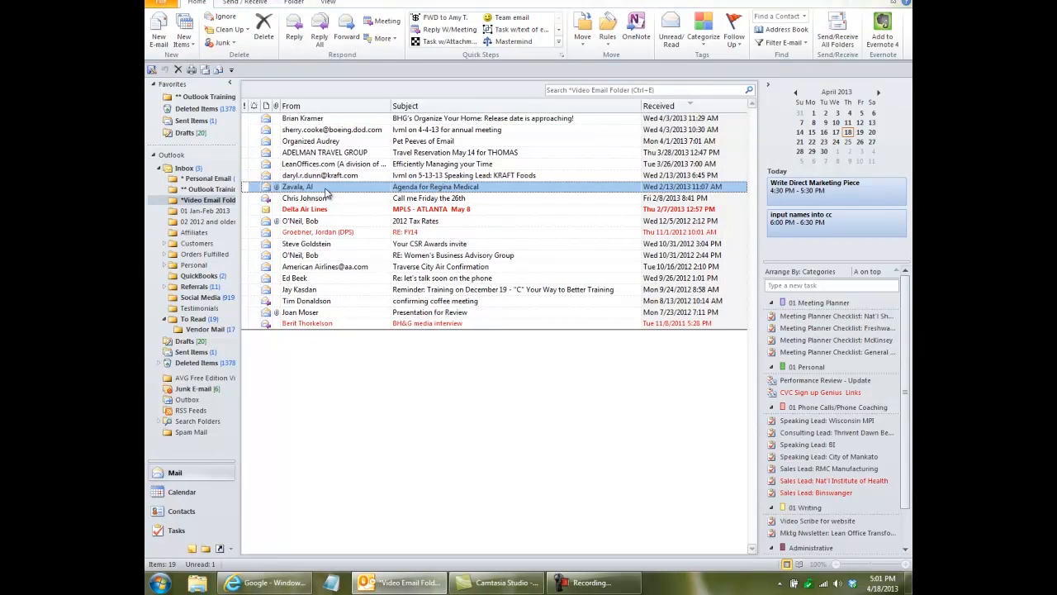